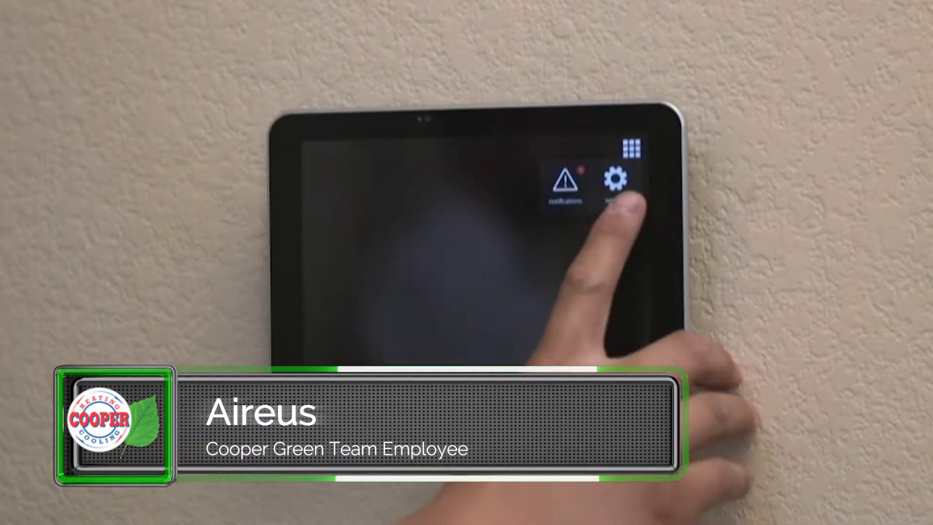
left_click(616, 177)
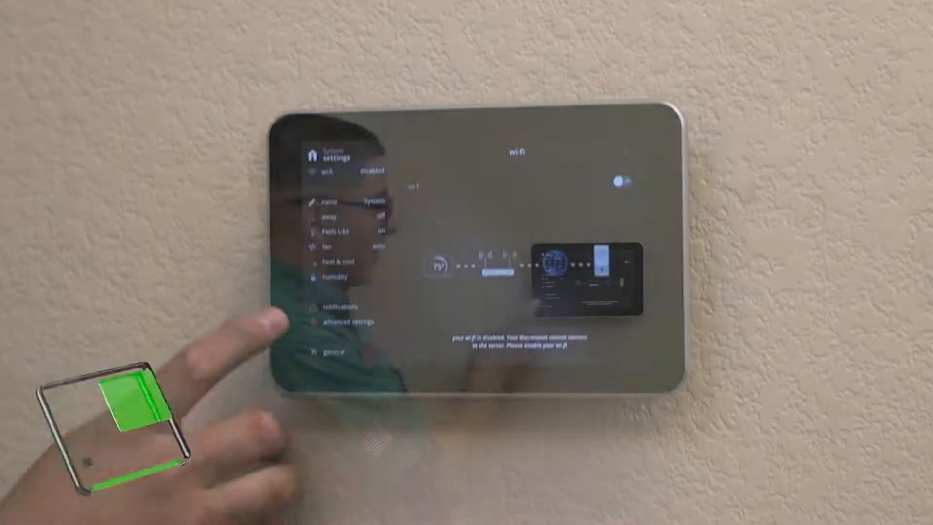